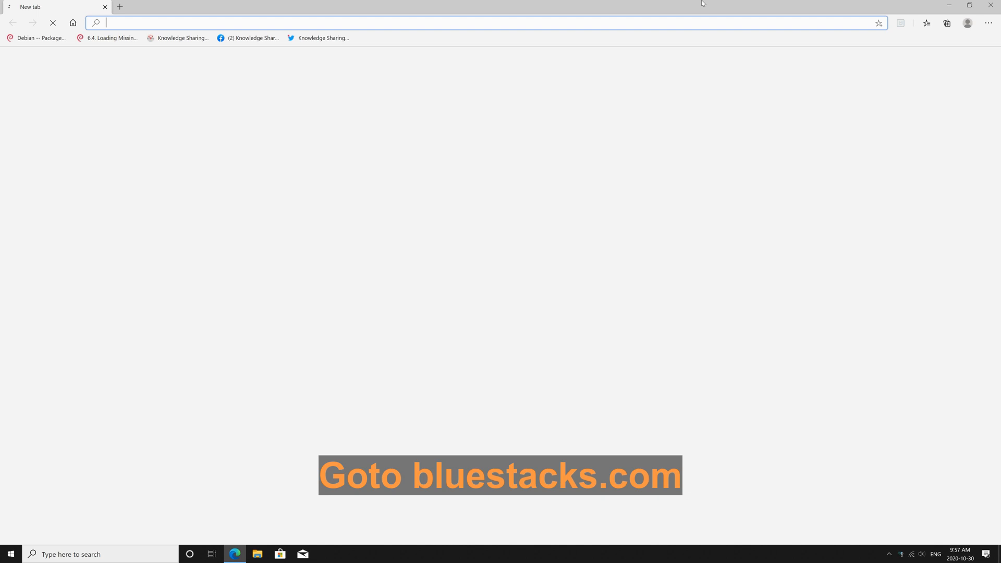
- Go to bluestacks.com and download the BlueStacks installer
type("bluestacks.com")
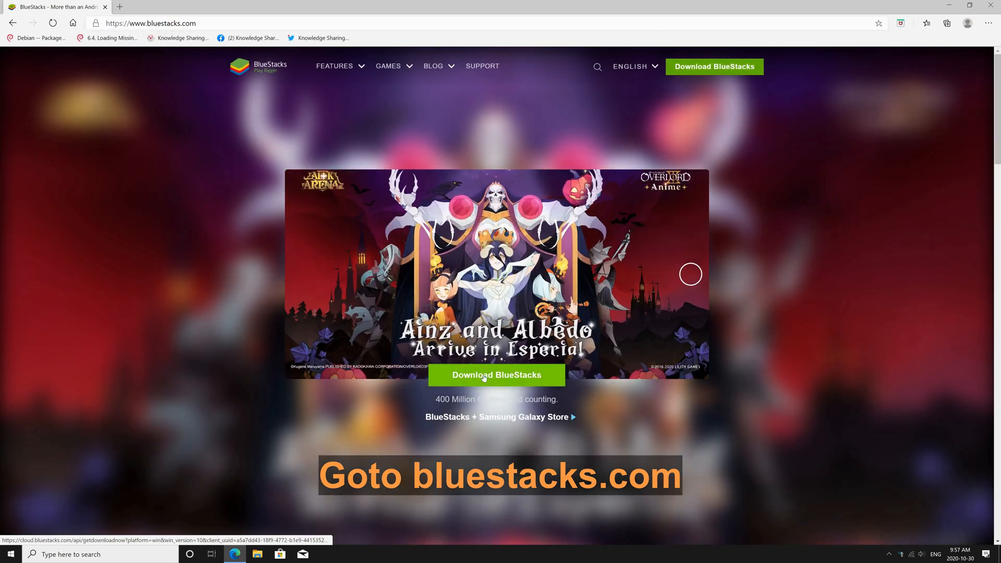
left_click(496, 375)
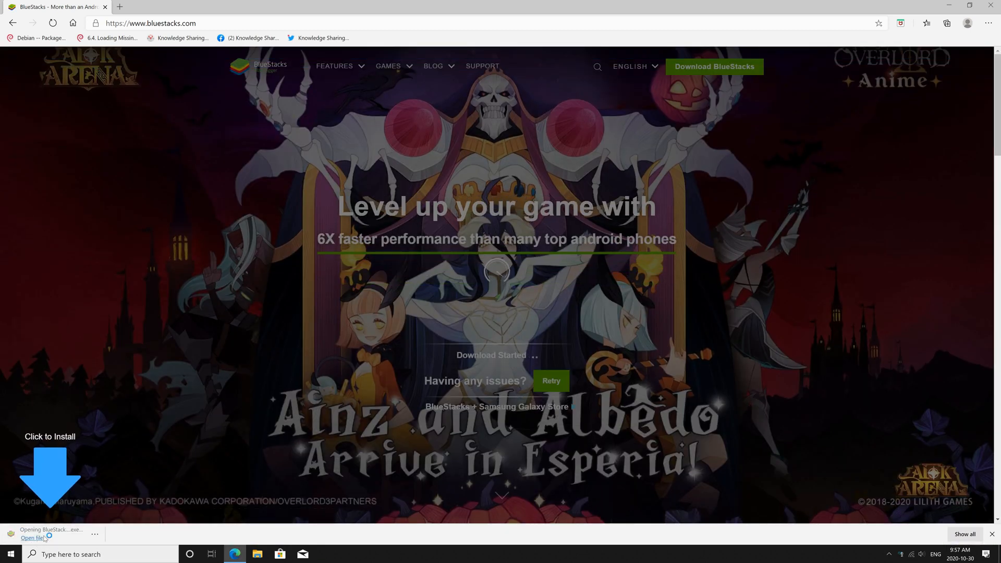
- Run the downloaded installer, allow the UAC prompt and begin installing BlueStacks
left_click(31, 539)
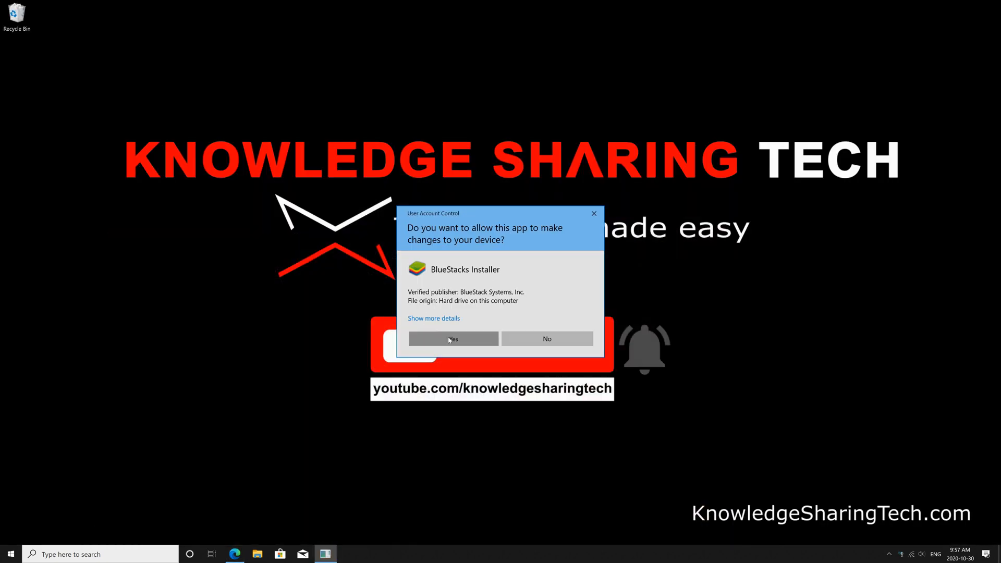
left_click(453, 338)
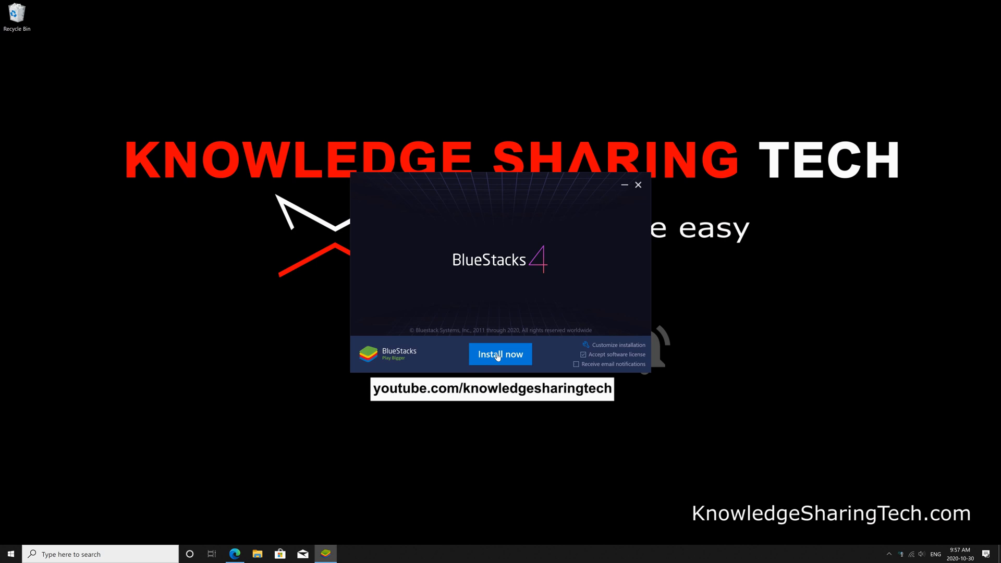
left_click(500, 354)
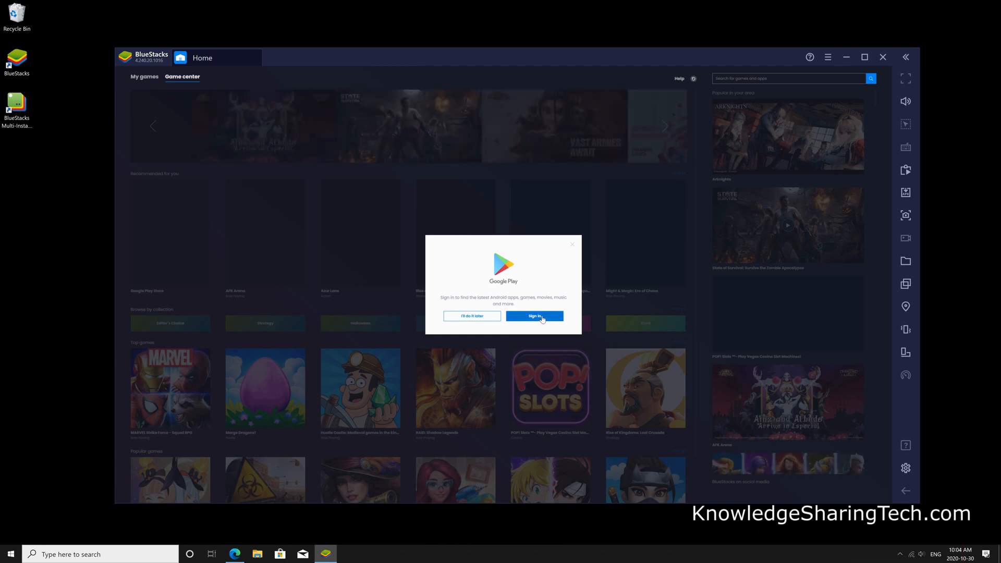
- Sign in to Google Play with the 'knowled' account email and password
left_click(534, 316)
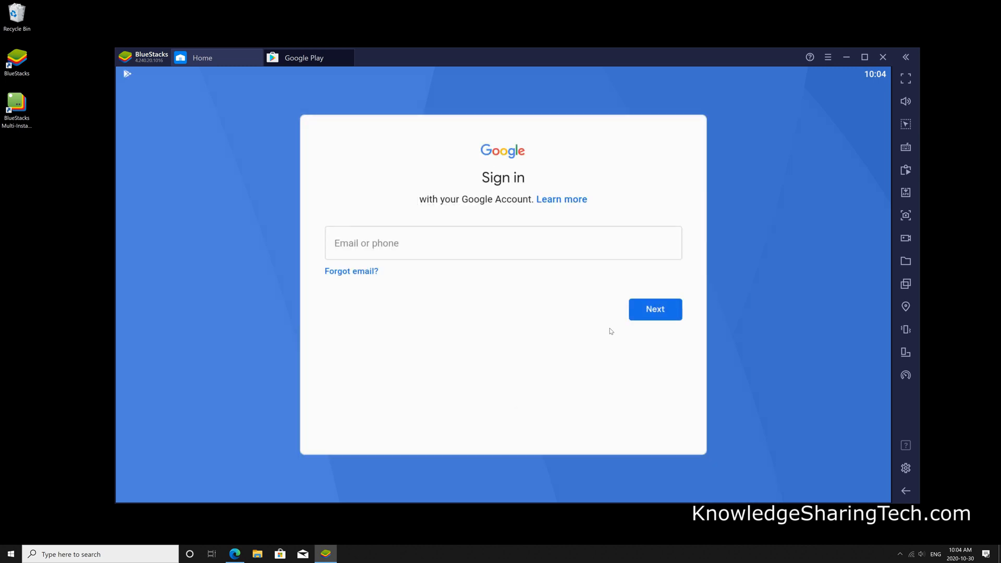
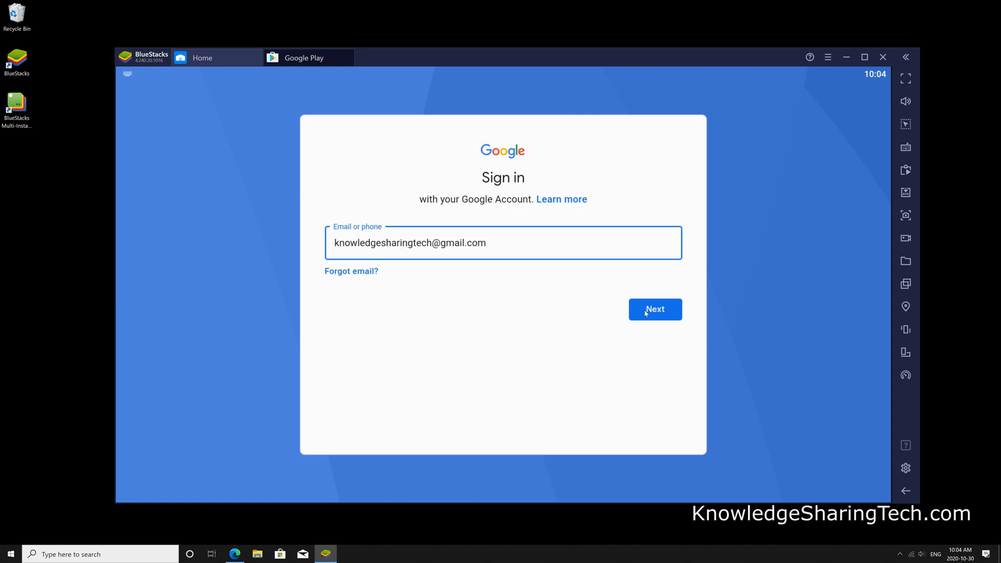
left_click(655, 308)
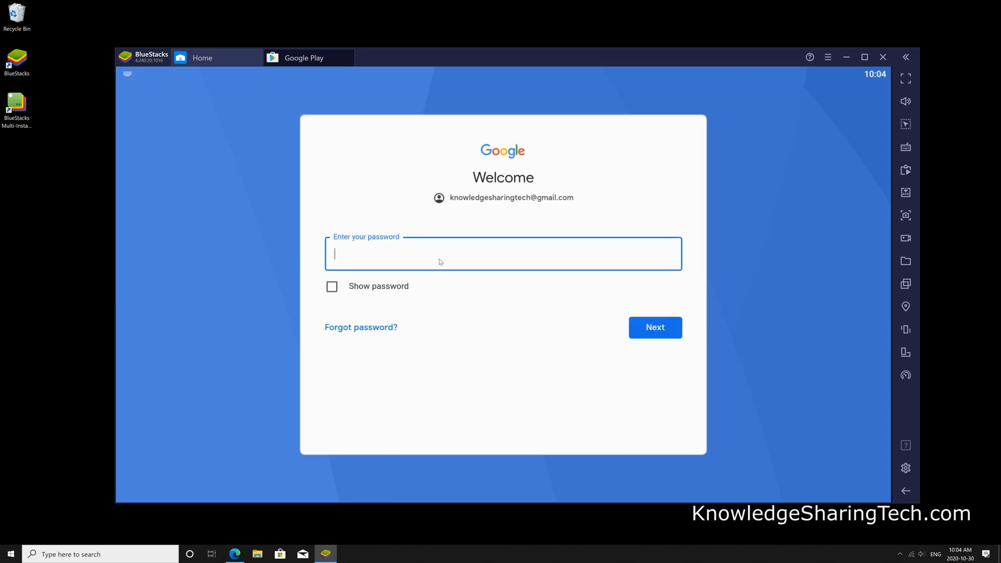
left_click(655, 326)
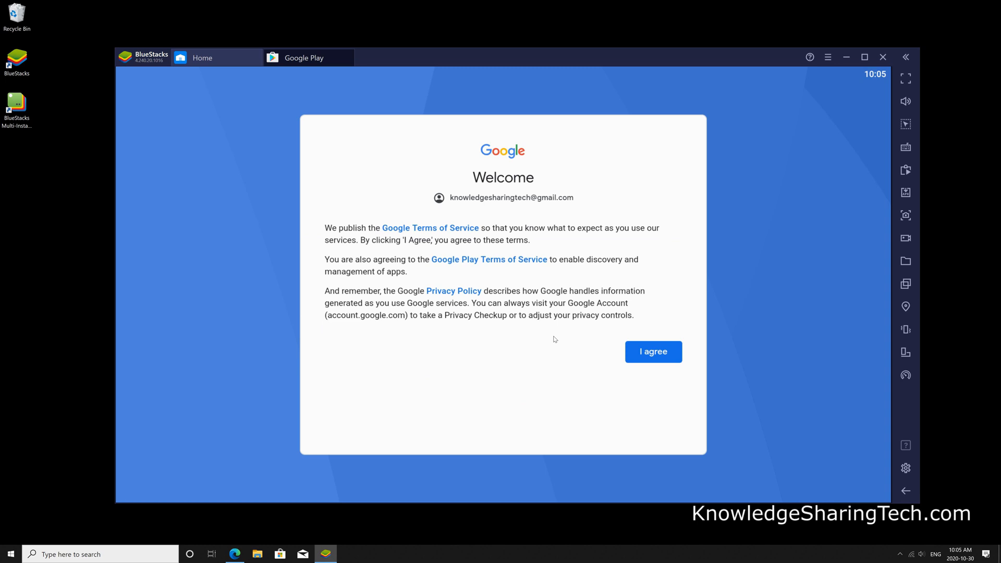
- Agree to Google's terms, turn off Google Drive backup and accept the services settings
left_click(653, 352)
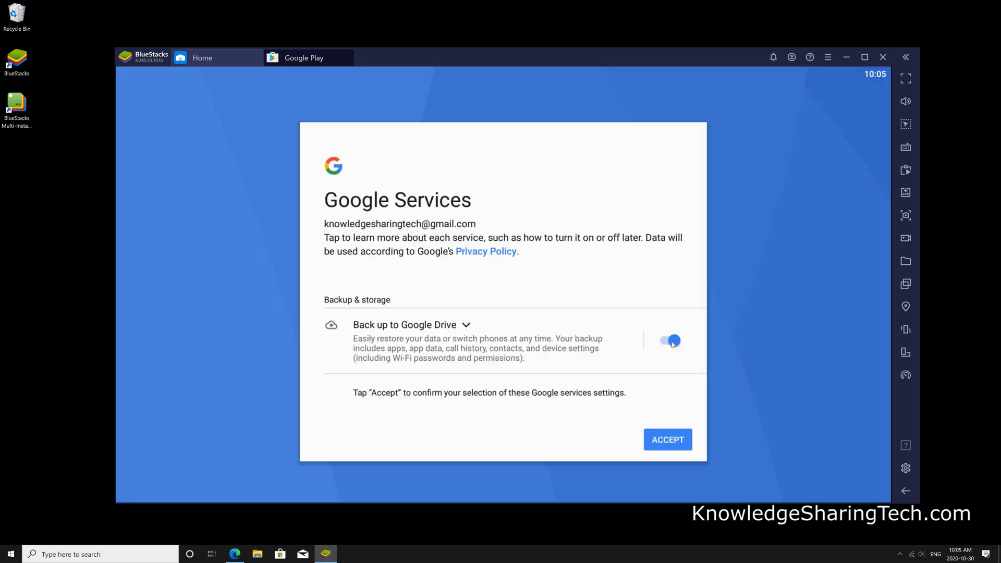
left_click(667, 340)
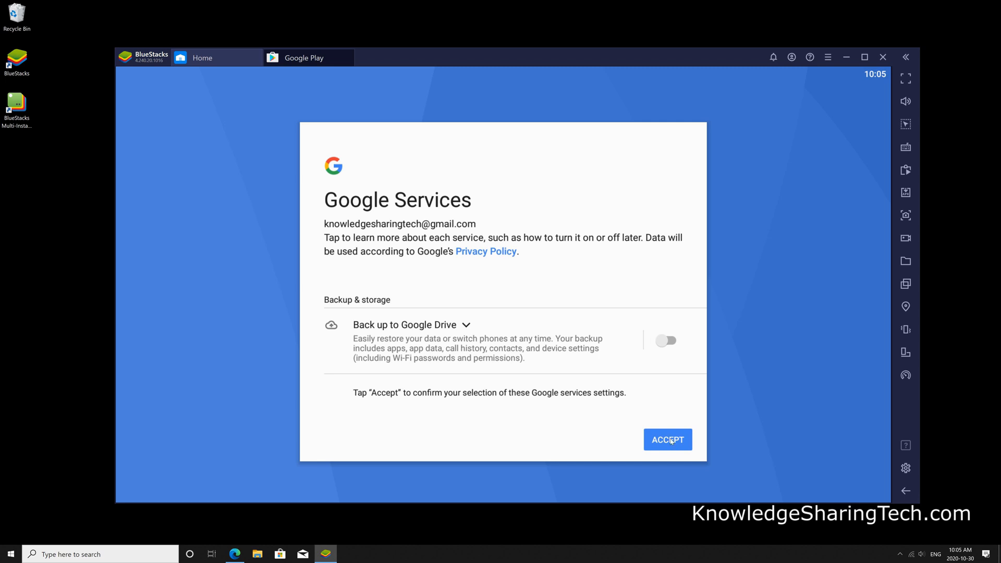
left_click(668, 439)
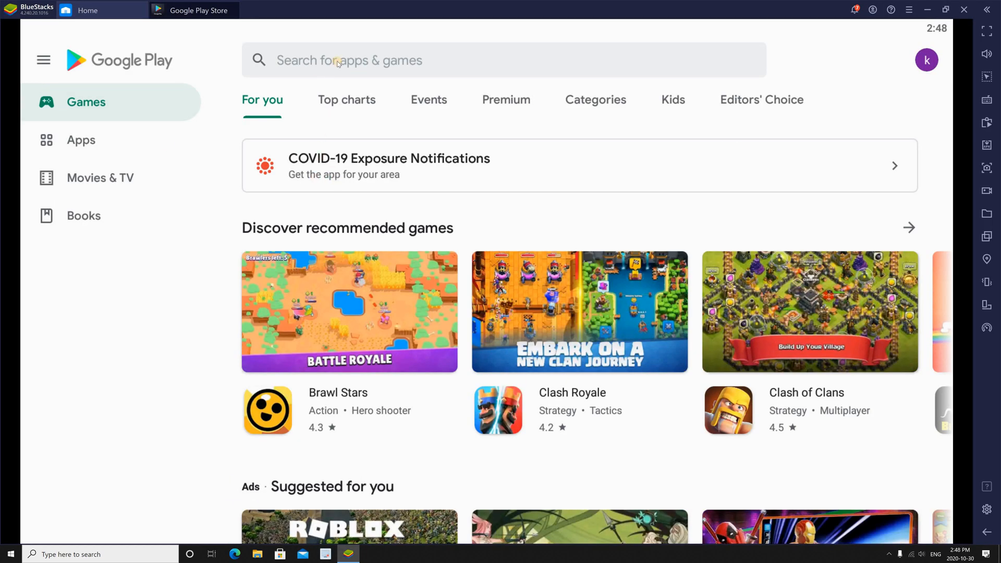
- Find 'among us' in the Play Store, install it and return to the BlueStacks home screen
type("among us")
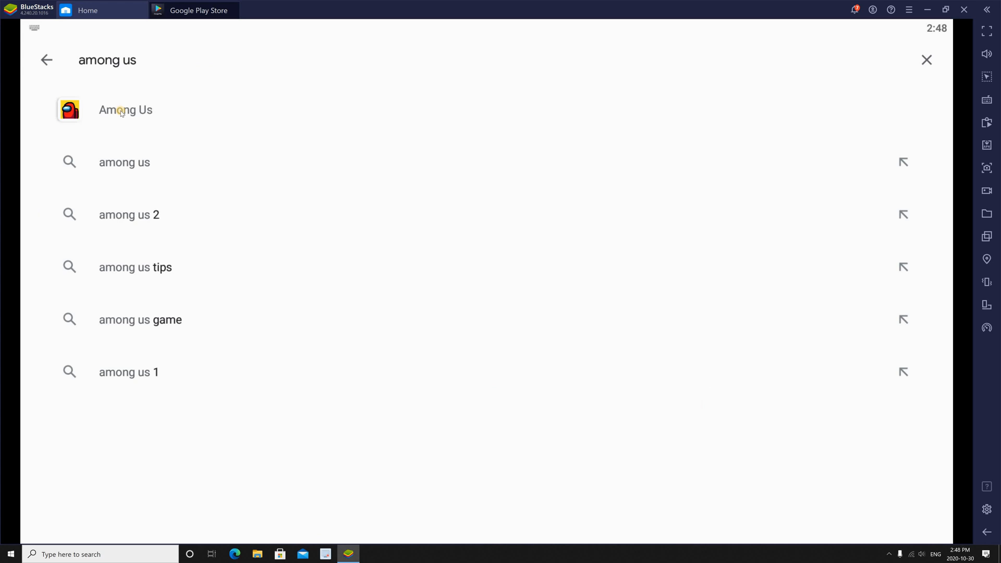
left_click(125, 110)
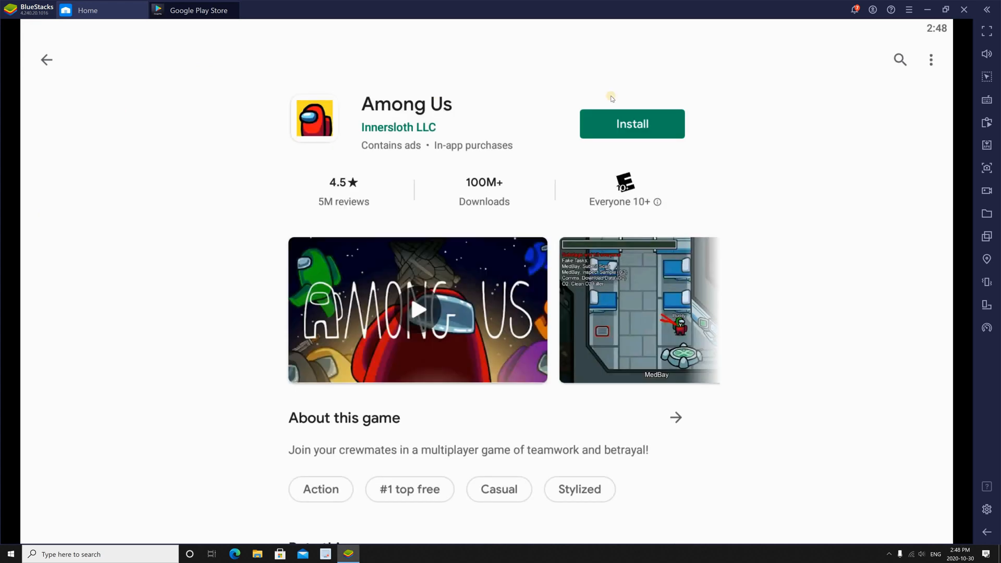
left_click(631, 124)
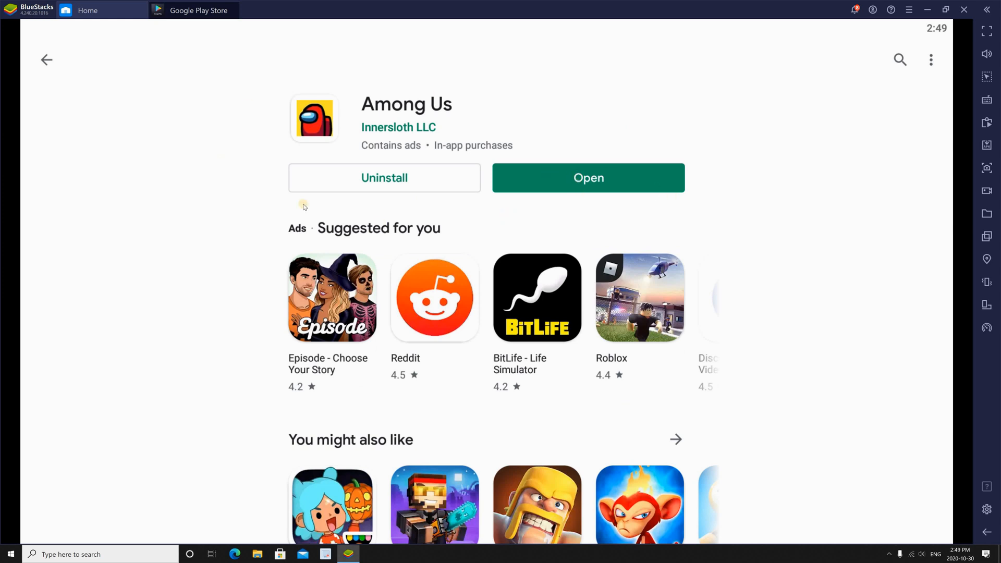
left_click(87, 10)
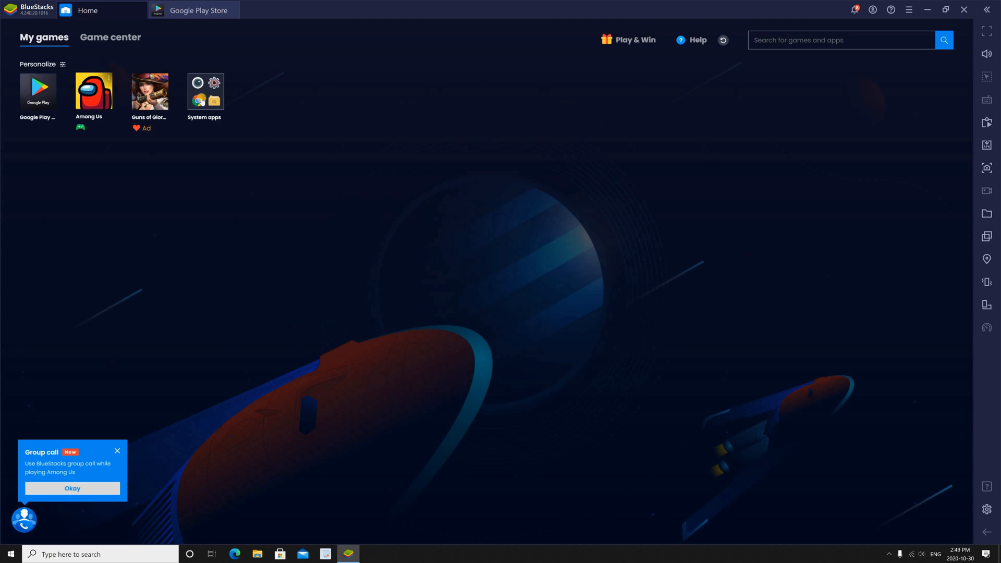
- Launch Among Us with keyboard-and-mouse controls and accept its advertisement policy
left_click(93, 89)
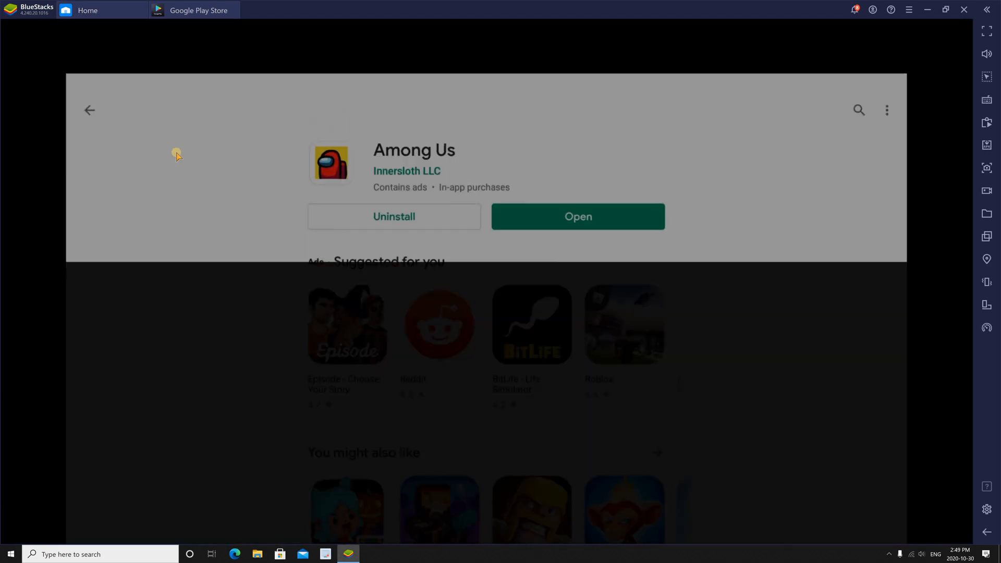
left_click(577, 217)
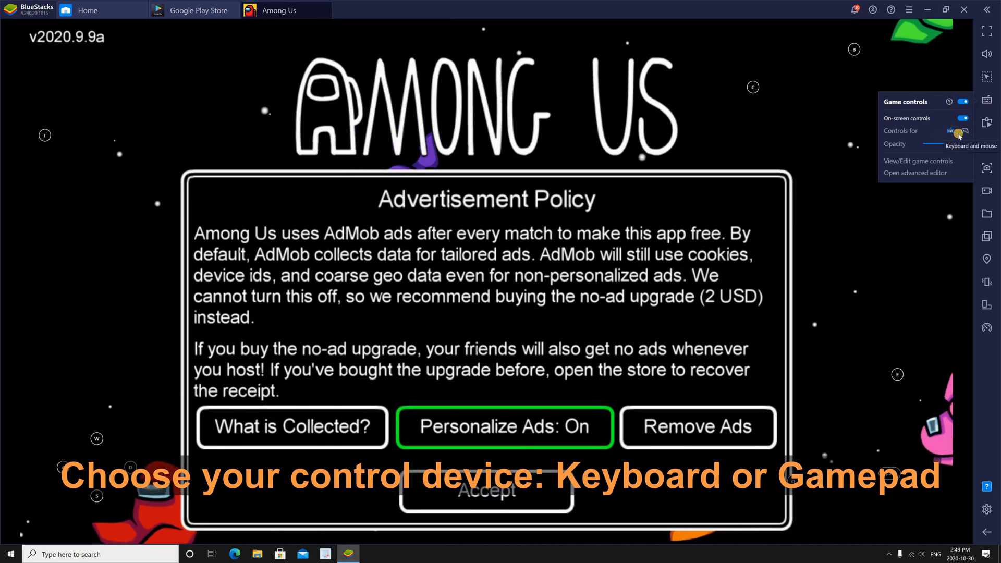
left_click(966, 132)
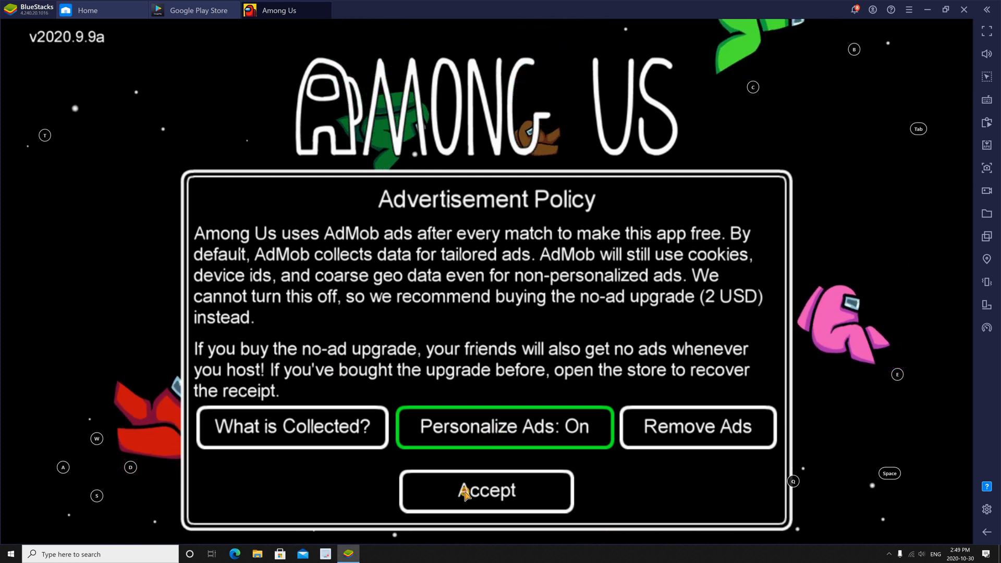
left_click(486, 491)
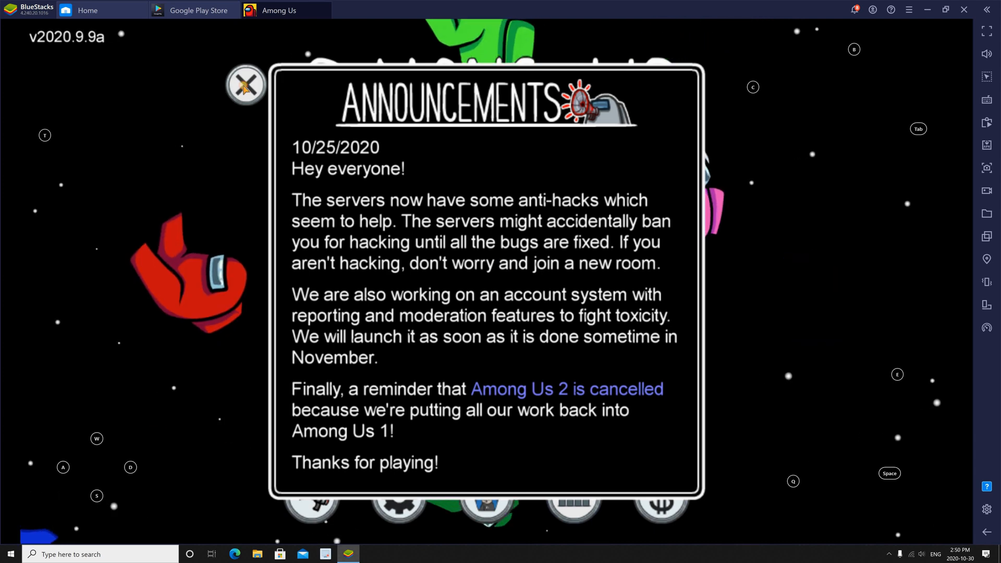
- Dismiss announcements, go Online, set the player name to KST and find a public game
left_click(245, 85)
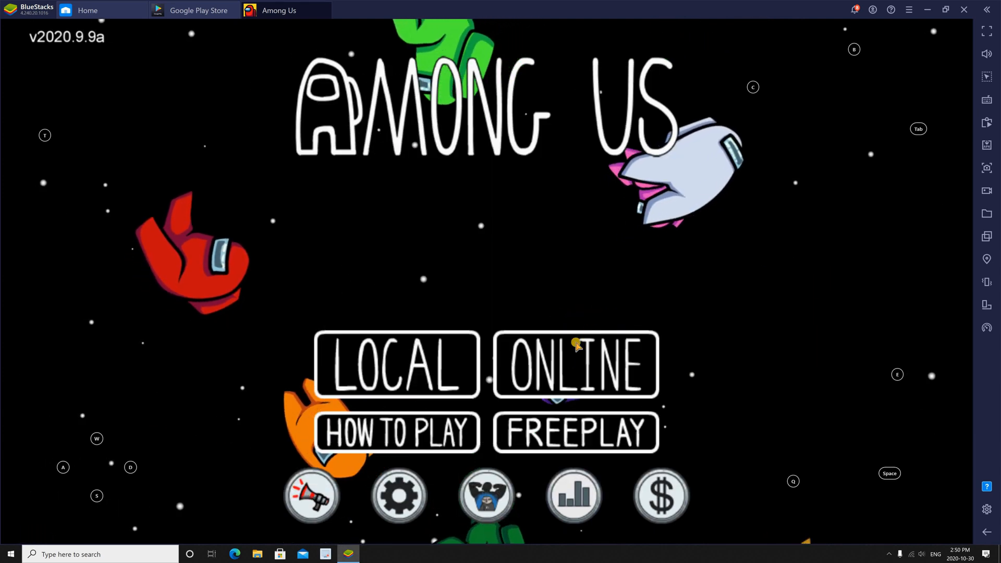
left_click(574, 365)
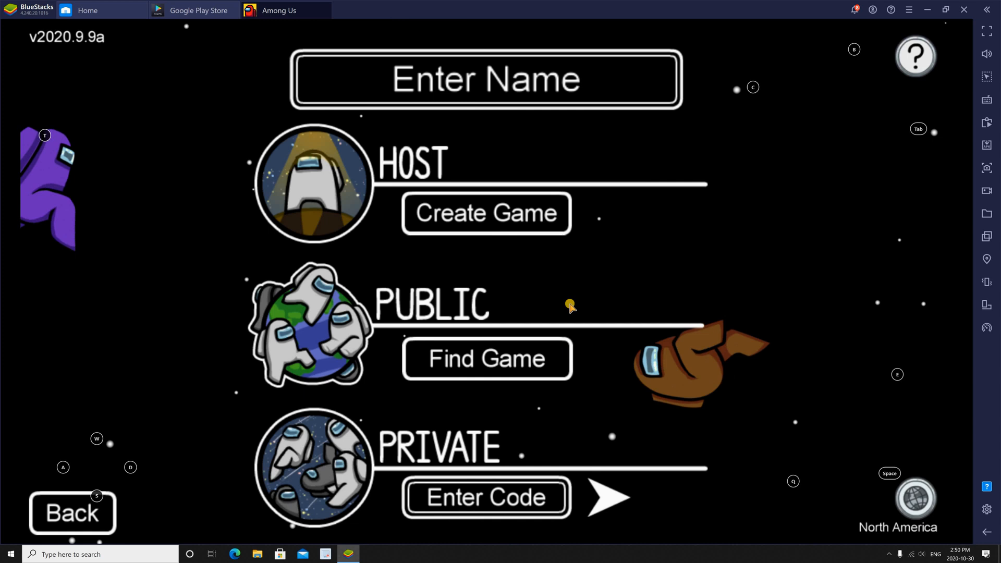
left_click(486, 80)
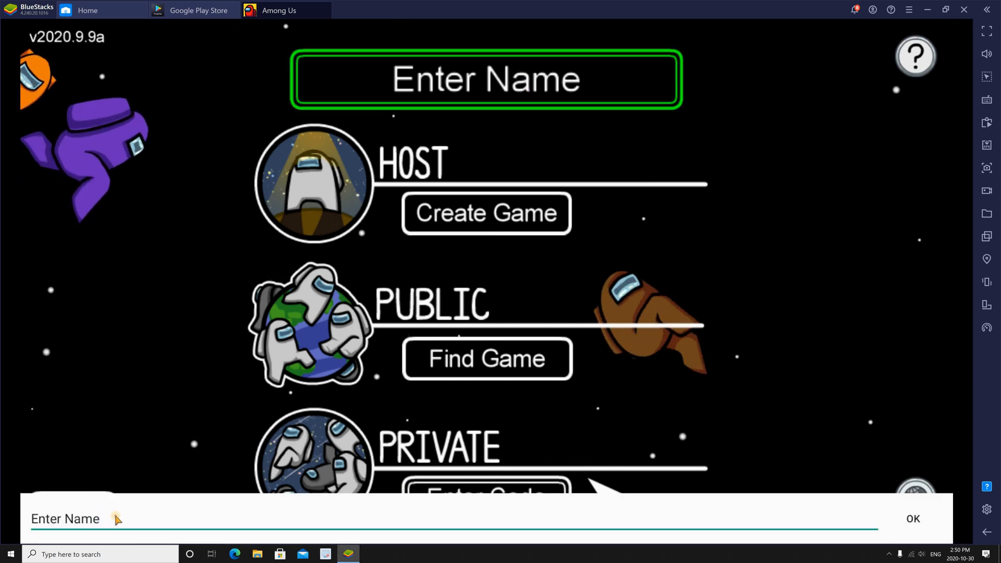
type("En")
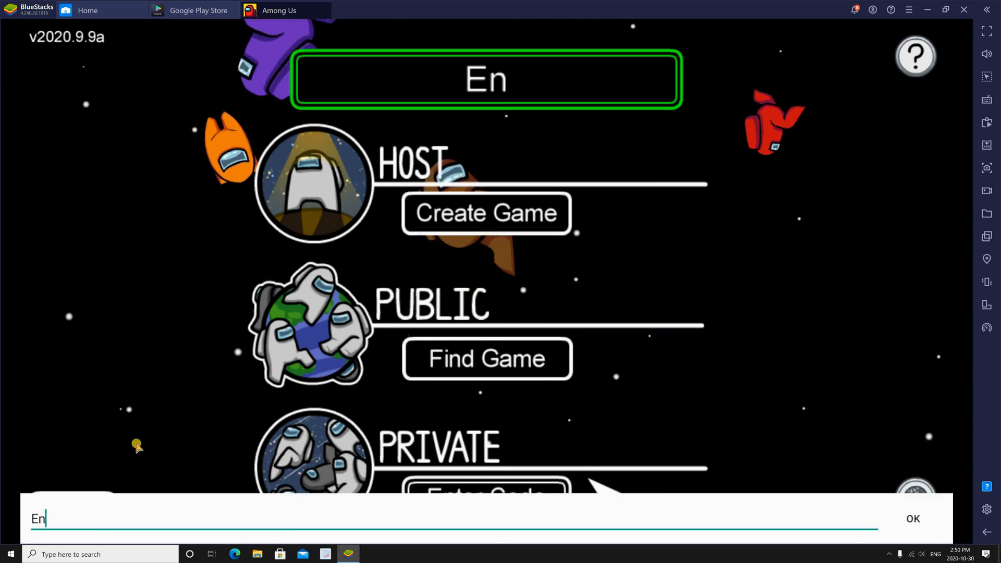
type("KST")
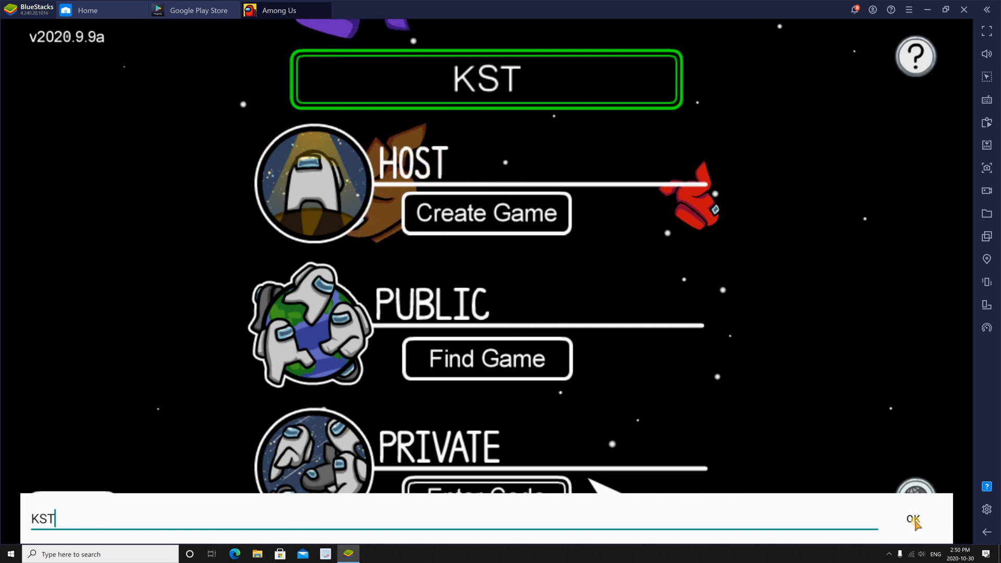
left_click(912, 519)
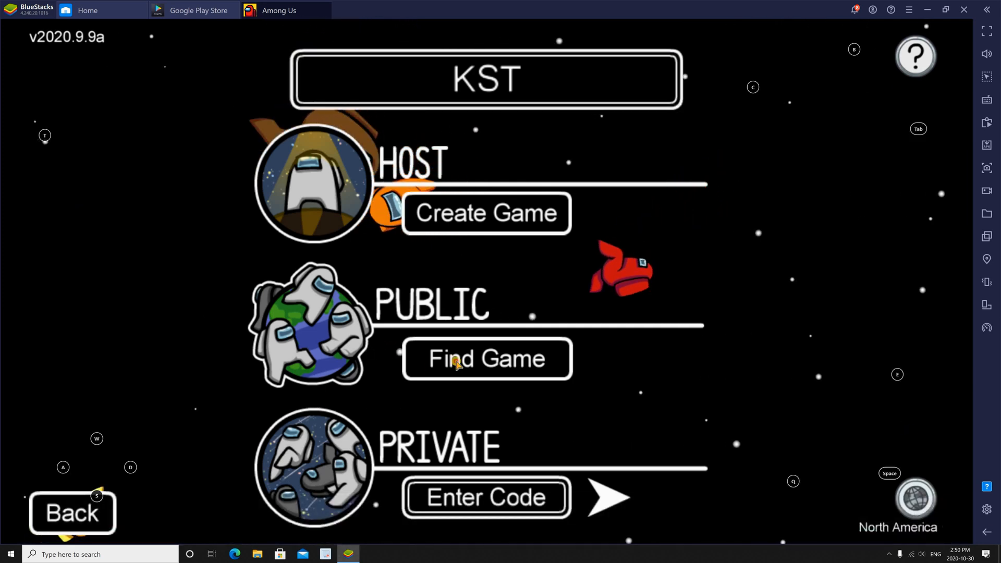
left_click(486, 358)
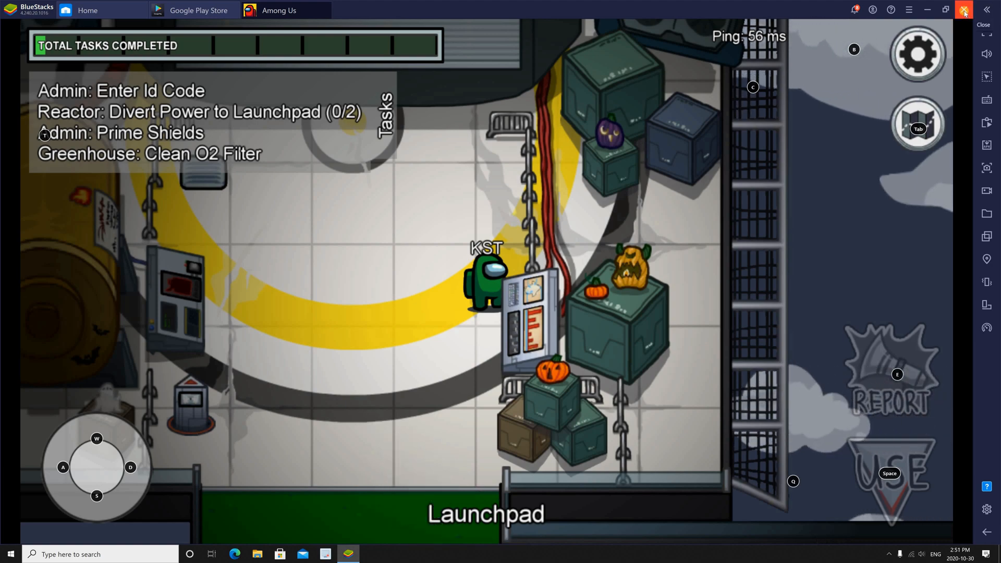
- Close BlueStacks and confirm the exit while the Among Us match is running
left_click(964, 9)
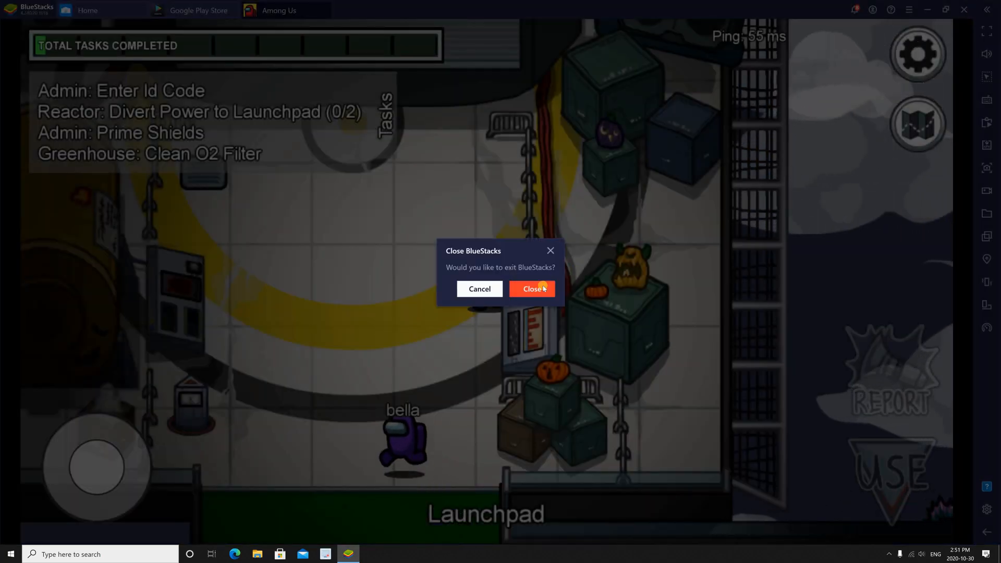
left_click(532, 289)
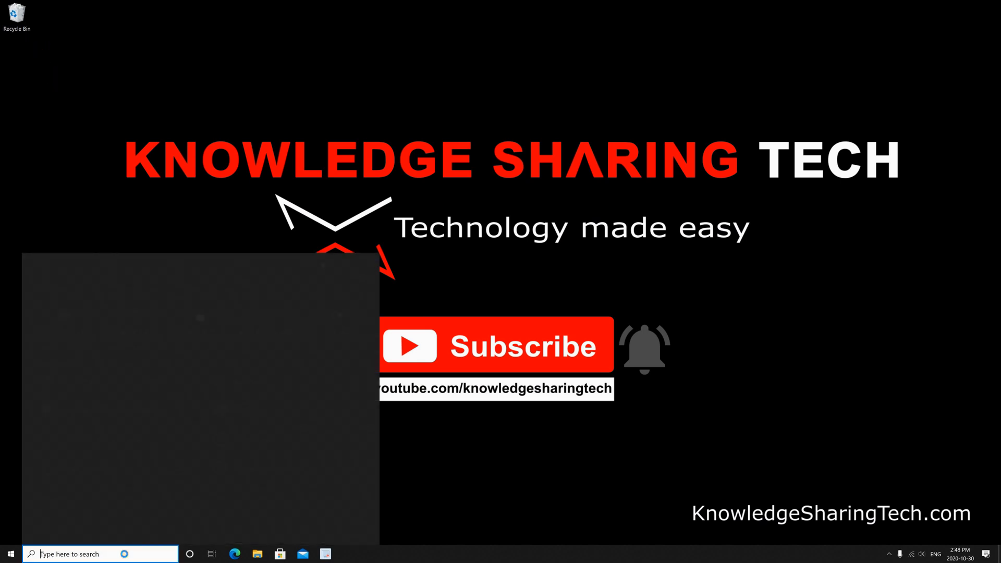